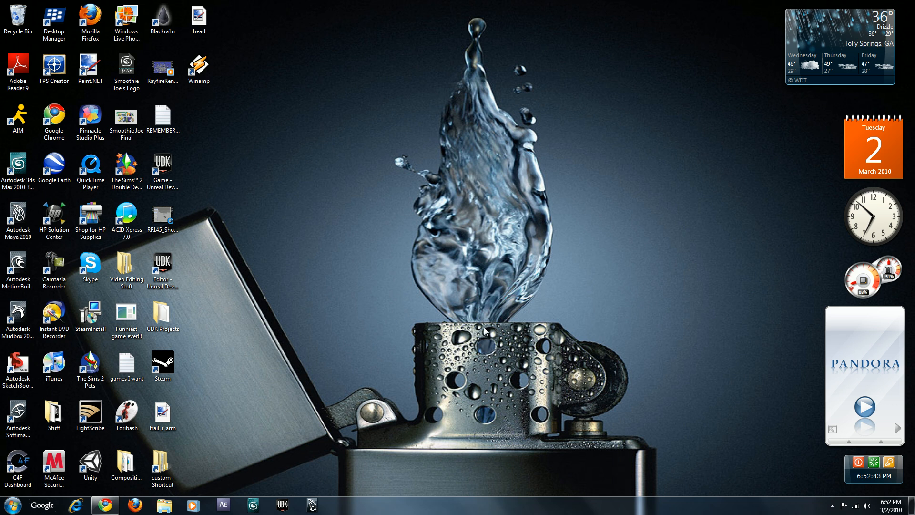
mouse_move(188, 475)
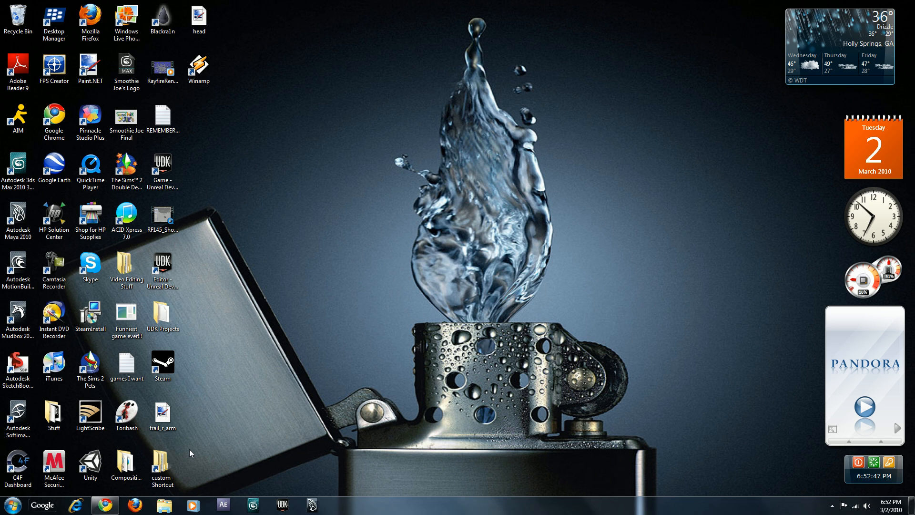
Switch from the desktop to the Chrome window showing the RealFlow download page with realflow_x86.exe
click(162, 468)
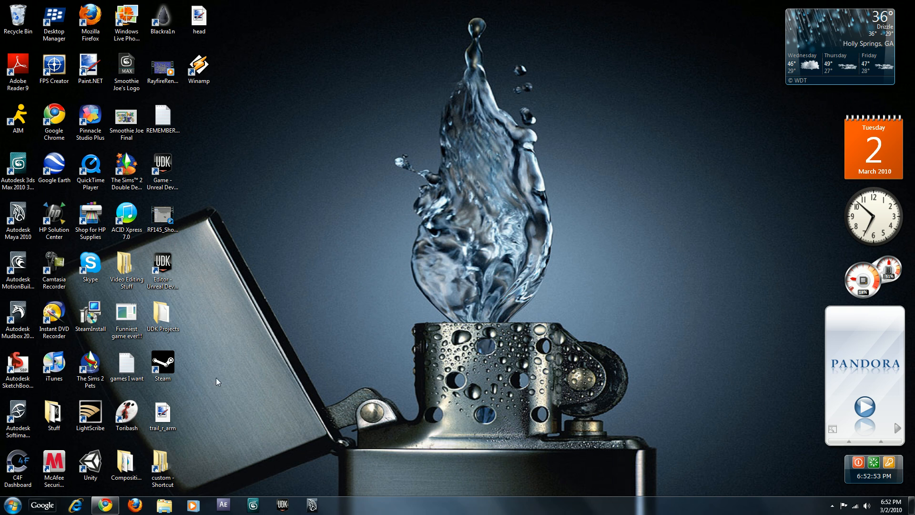
mouse_move(105, 505)
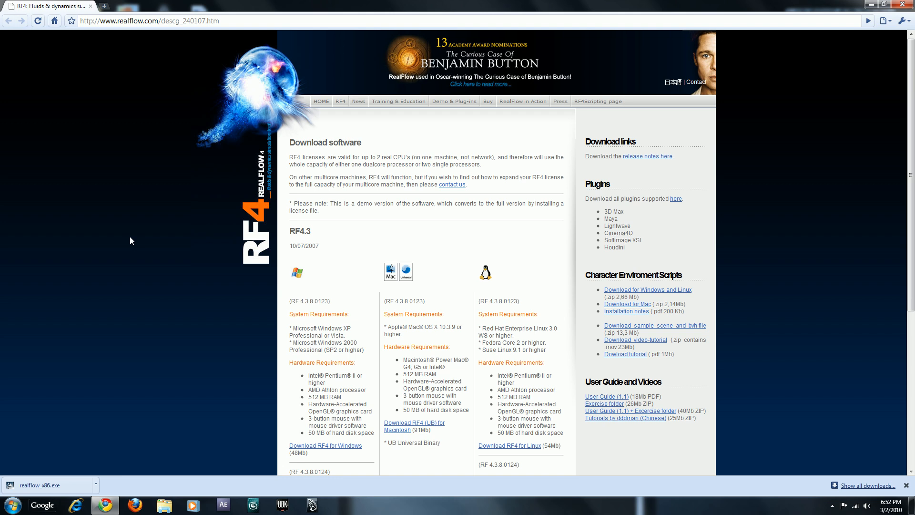
click(399, 101)
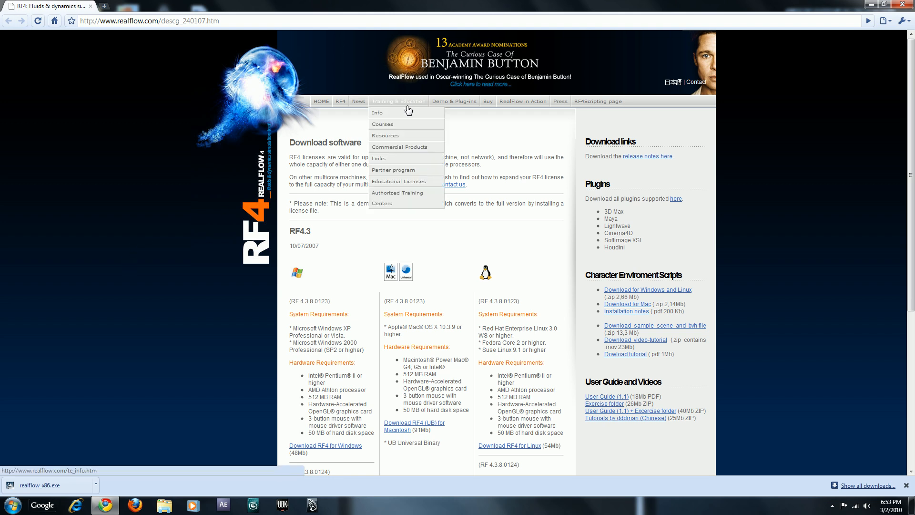
mouse_move(469, 127)
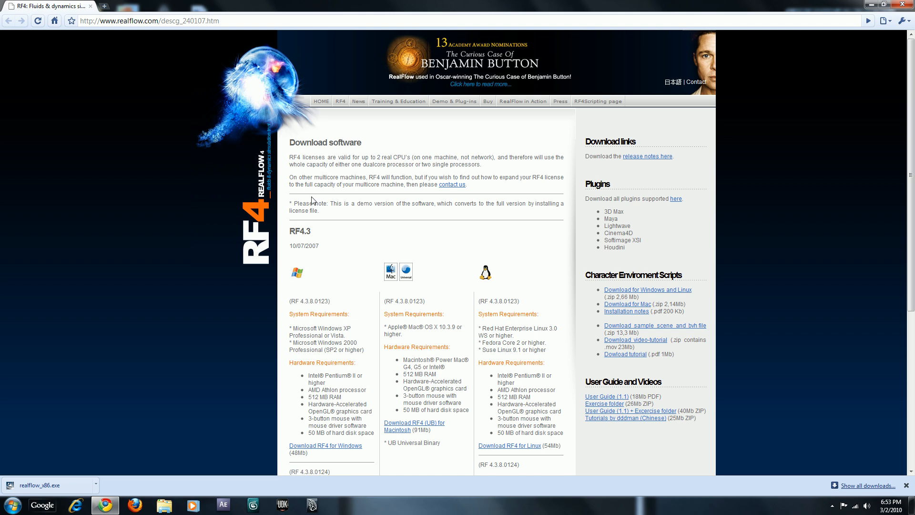
mouse_move(219, 69)
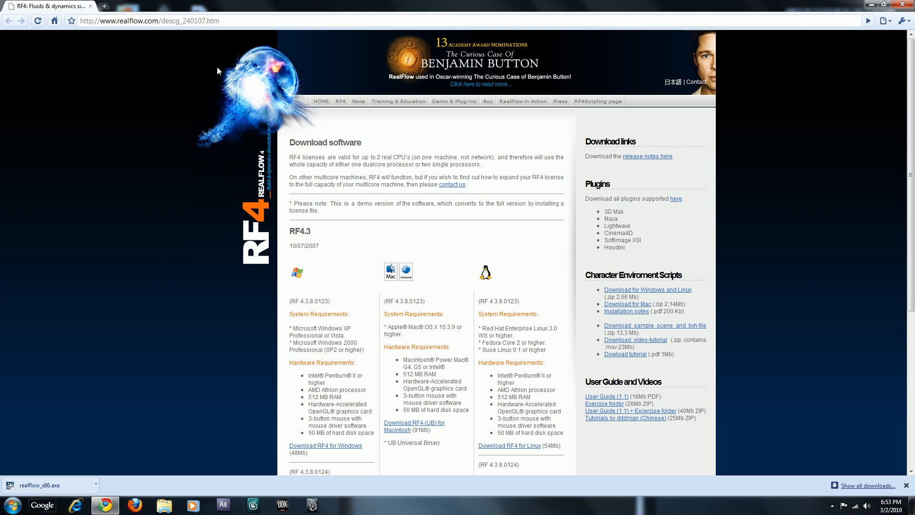
mouse_move(153, 30)
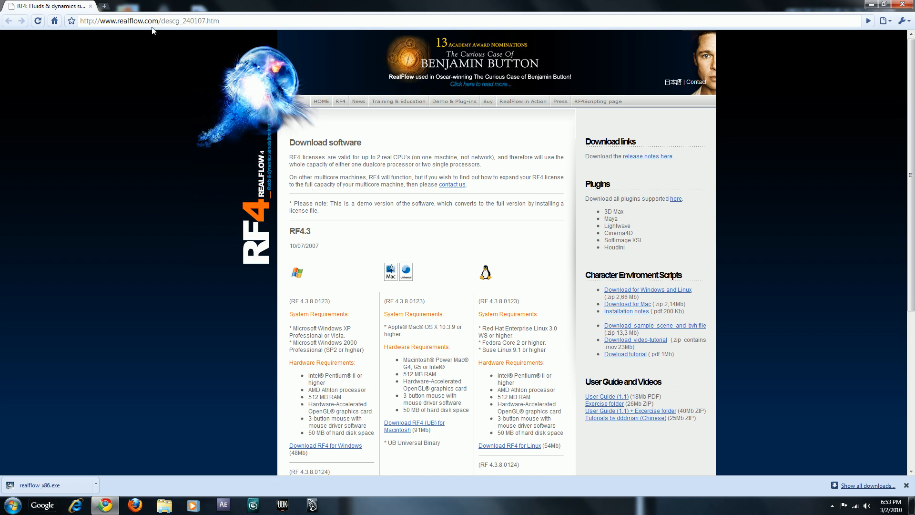
mouse_move(137, 41)
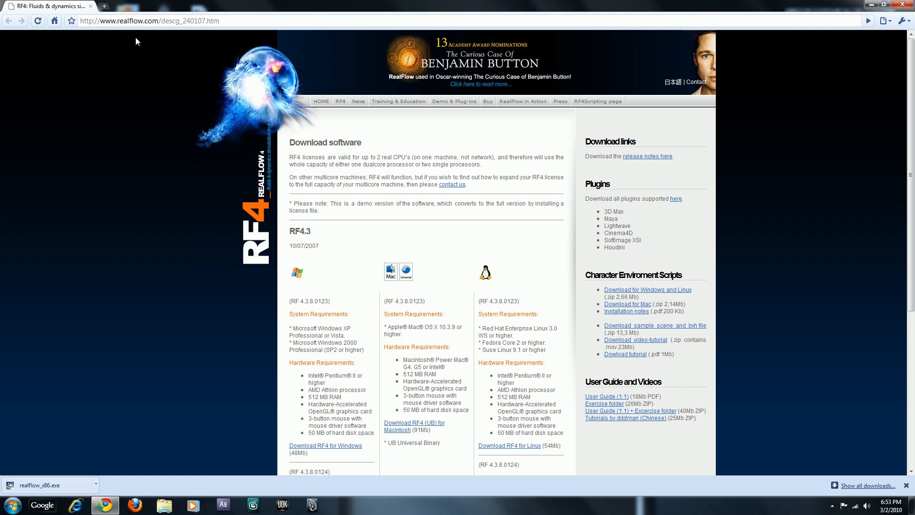
mouse_move(49, 113)
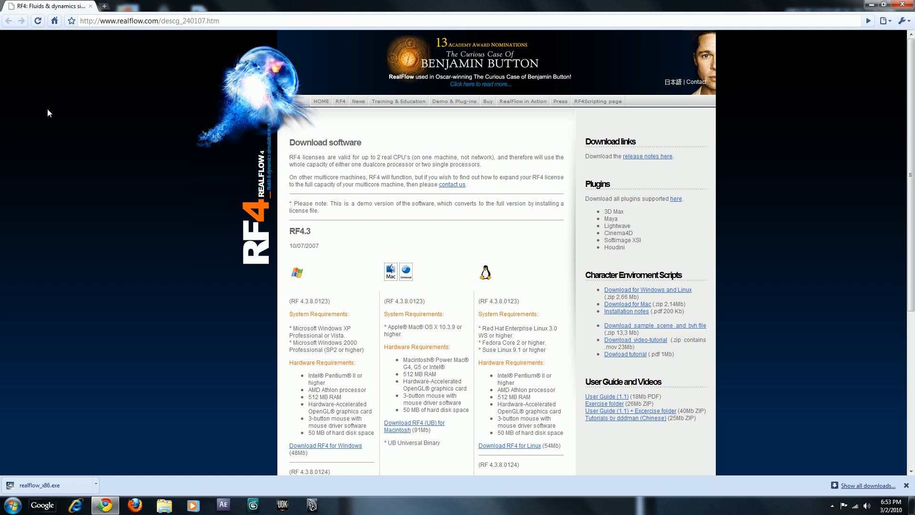
mouse_move(57, 146)
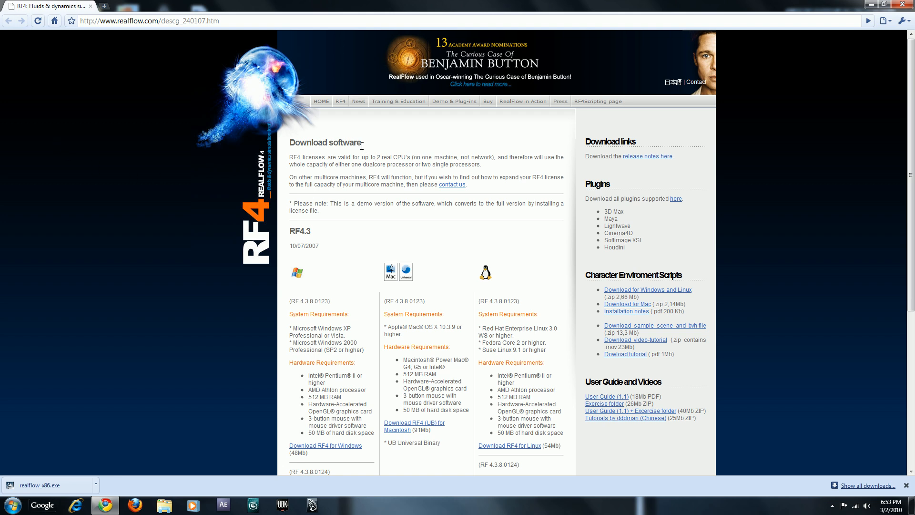
mouse_move(352, 156)
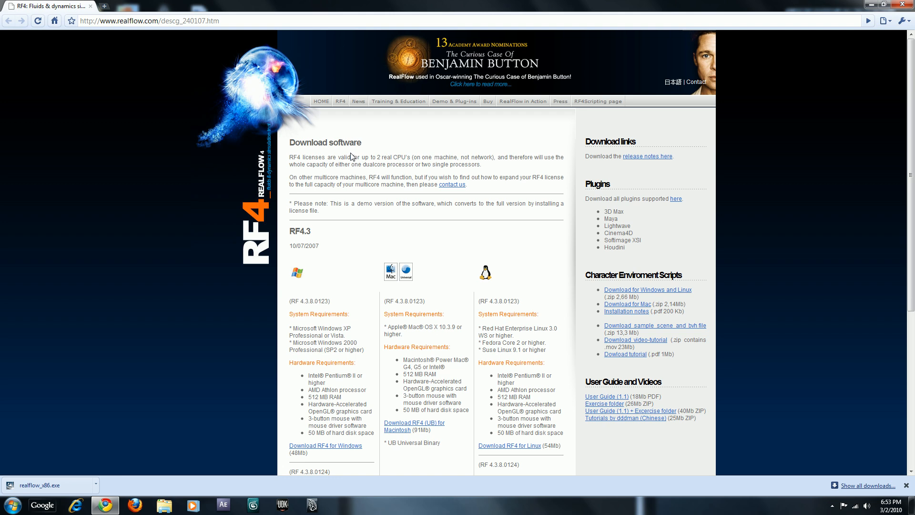
mouse_move(350, 154)
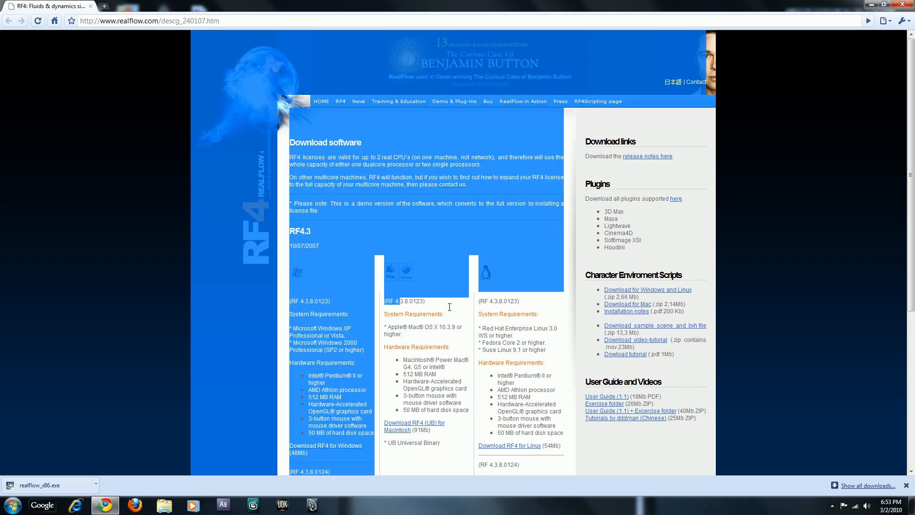
scroll(down, 3)
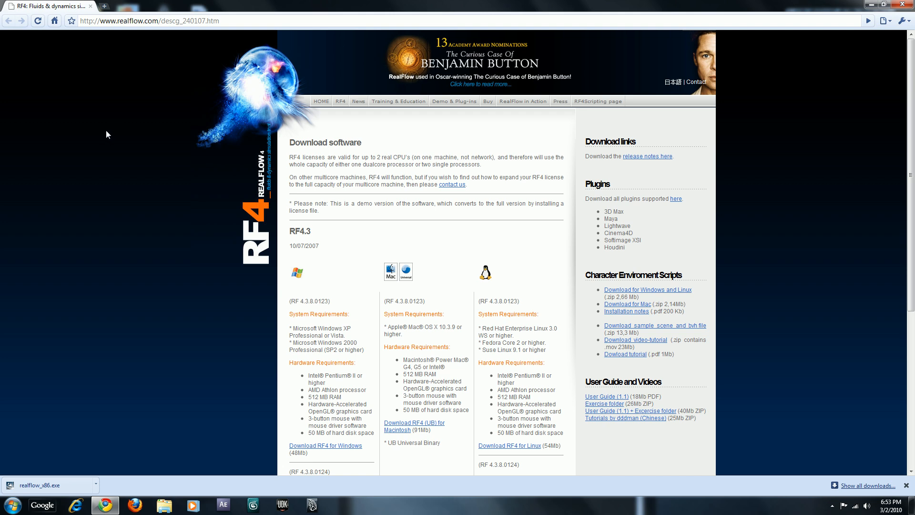
mouse_move(103, 136)
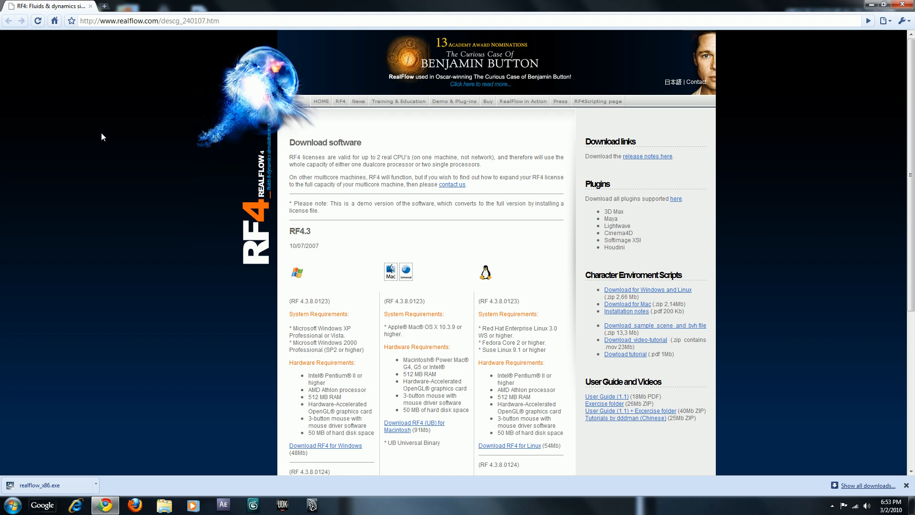
mouse_move(102, 139)
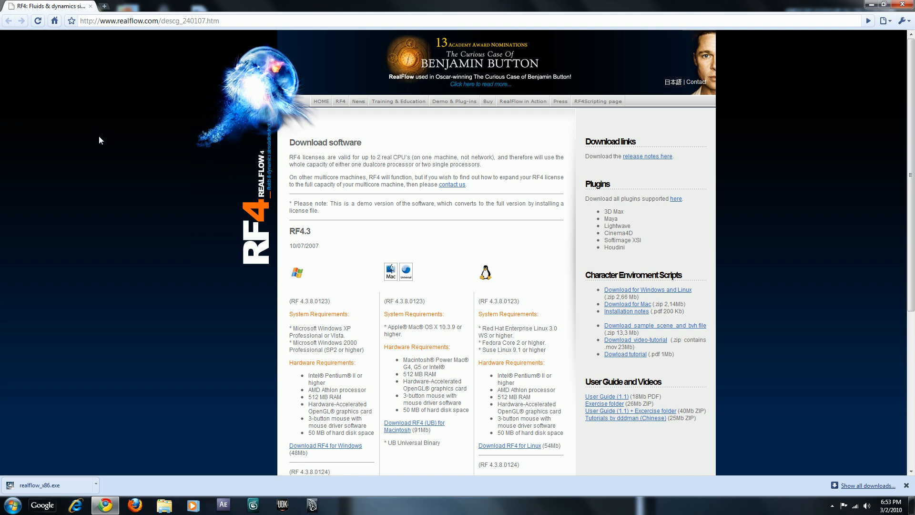
mouse_move(91, 150)
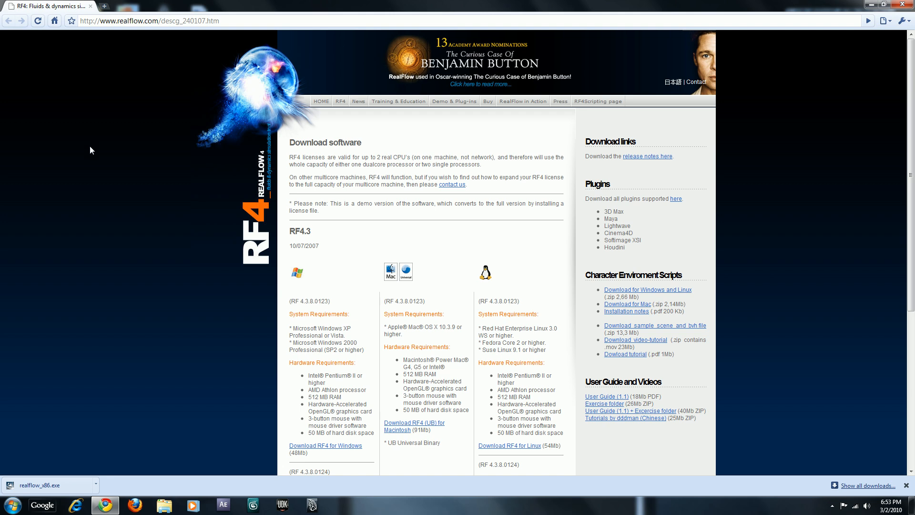
mouse_move(130, 62)
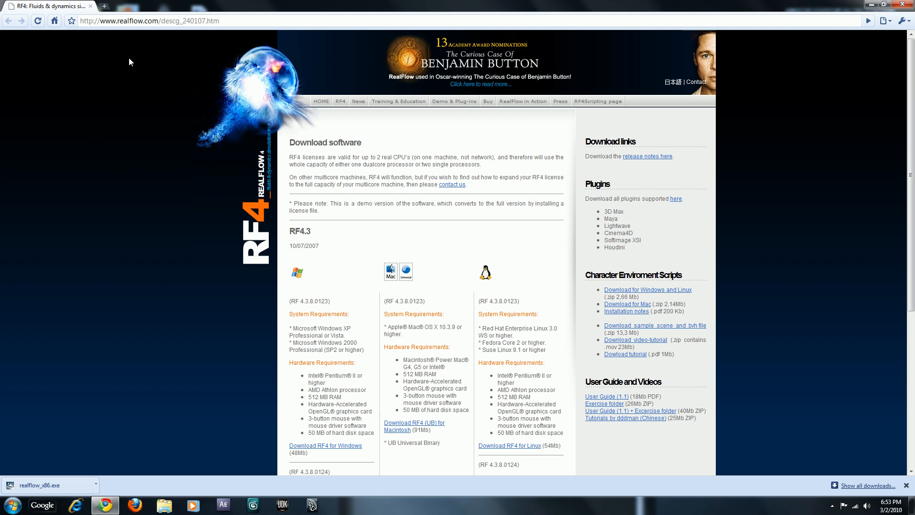